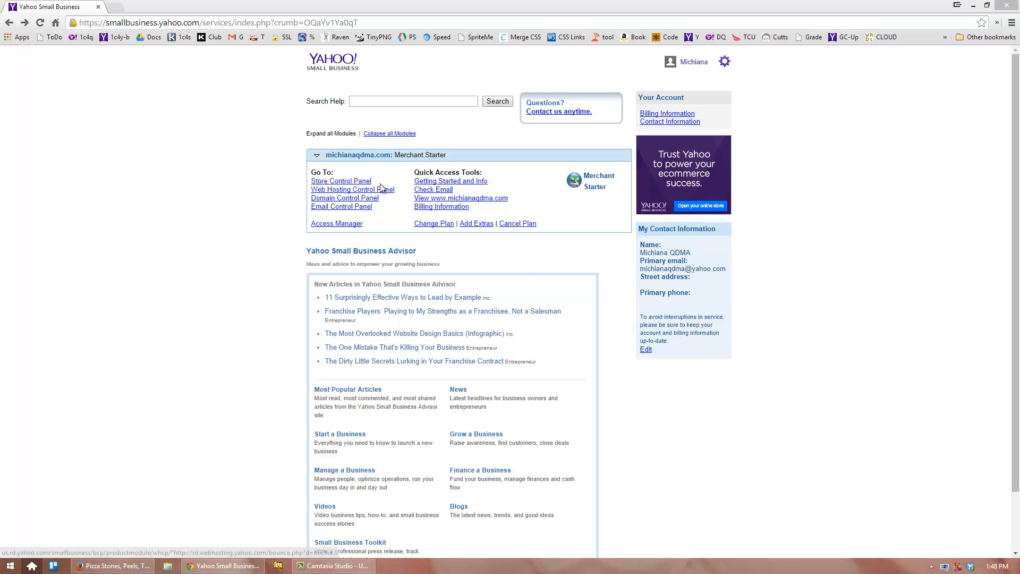
Open the Web Hosting Control Panel and go to its Manage tab
left_click(353, 189)
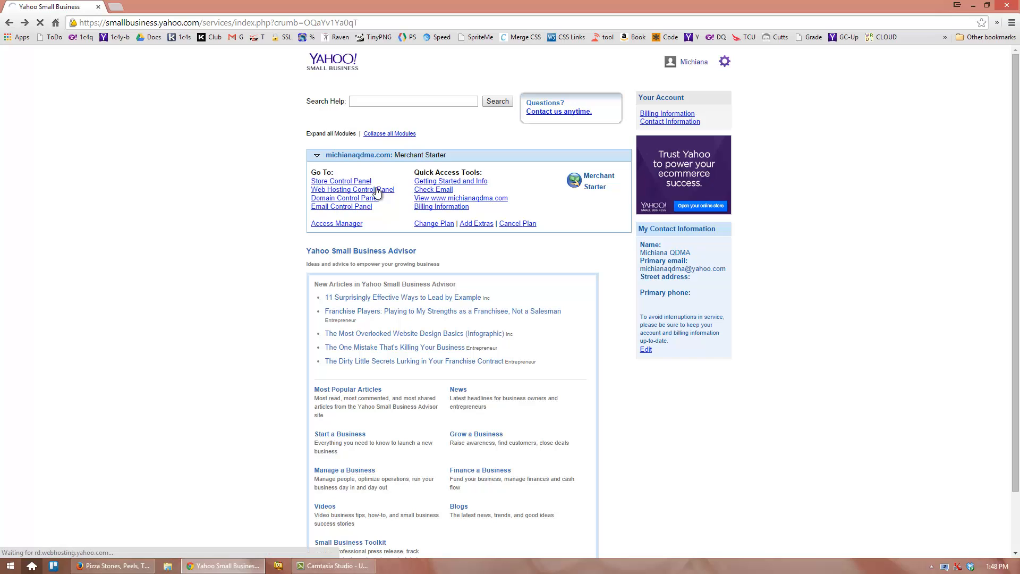
left_click(352, 189)
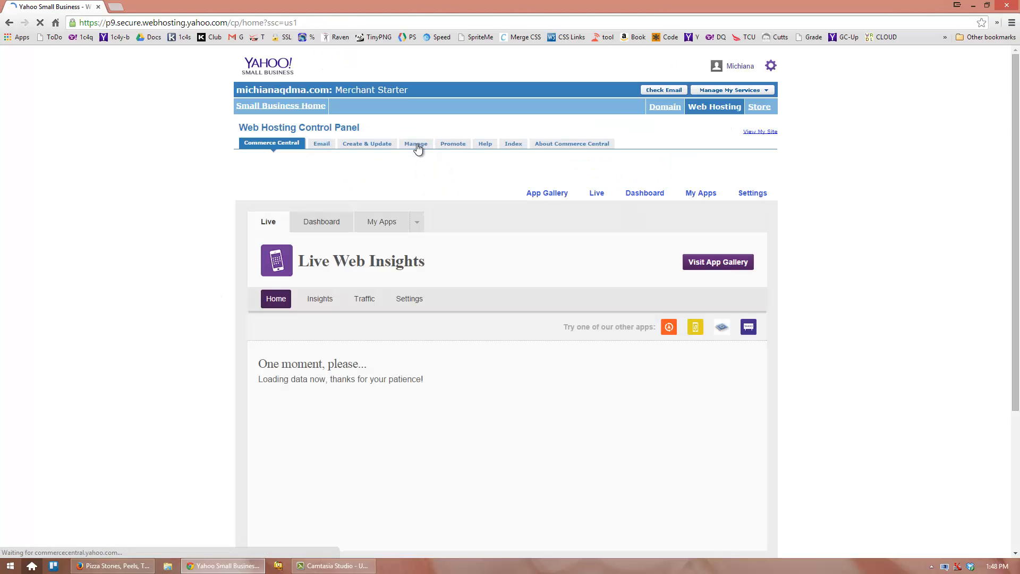
left_click(415, 143)
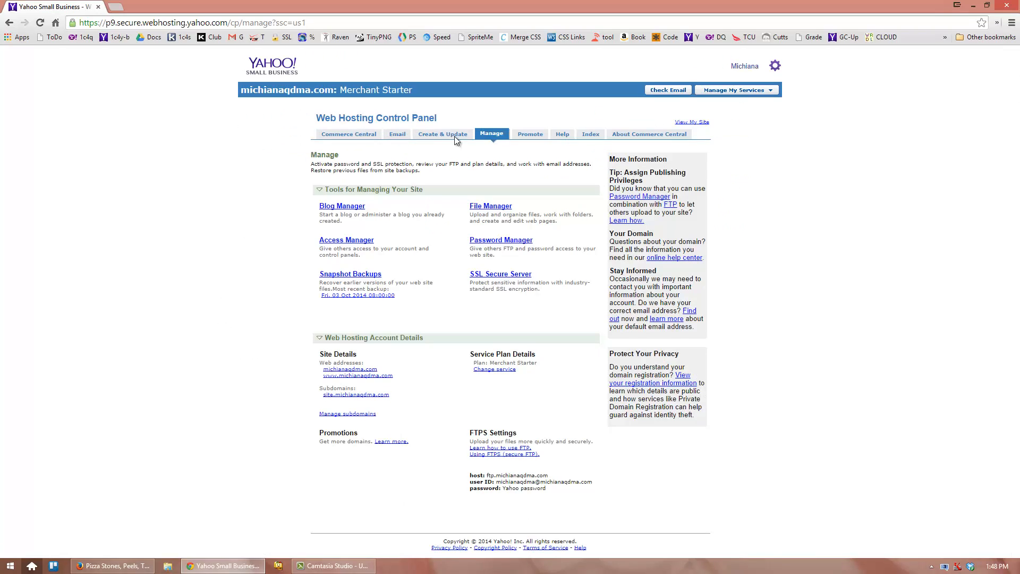
mouse_move(501, 240)
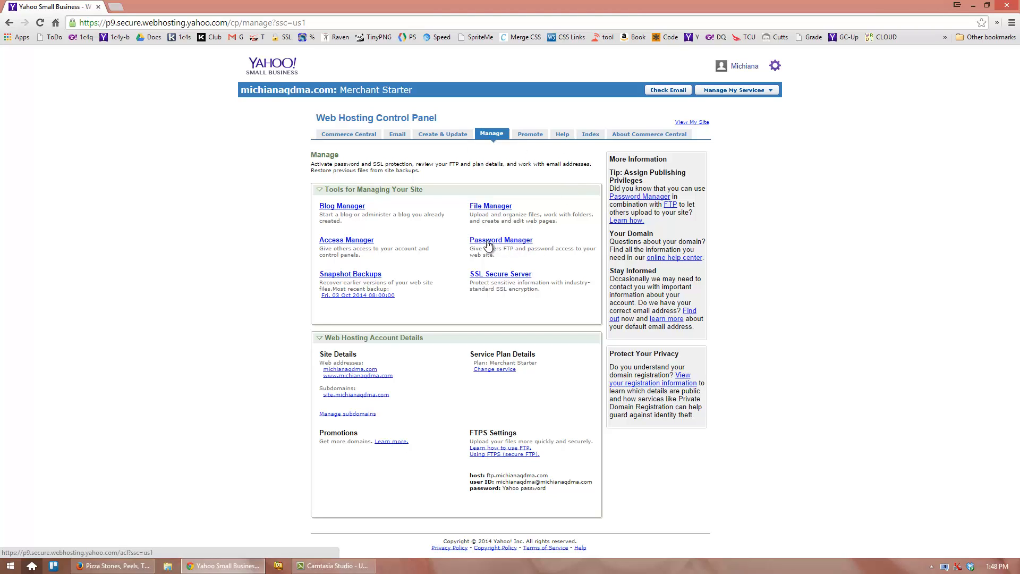
Open Password Manager and enter user 'ystore' with its password confirmed
left_click(502, 240)
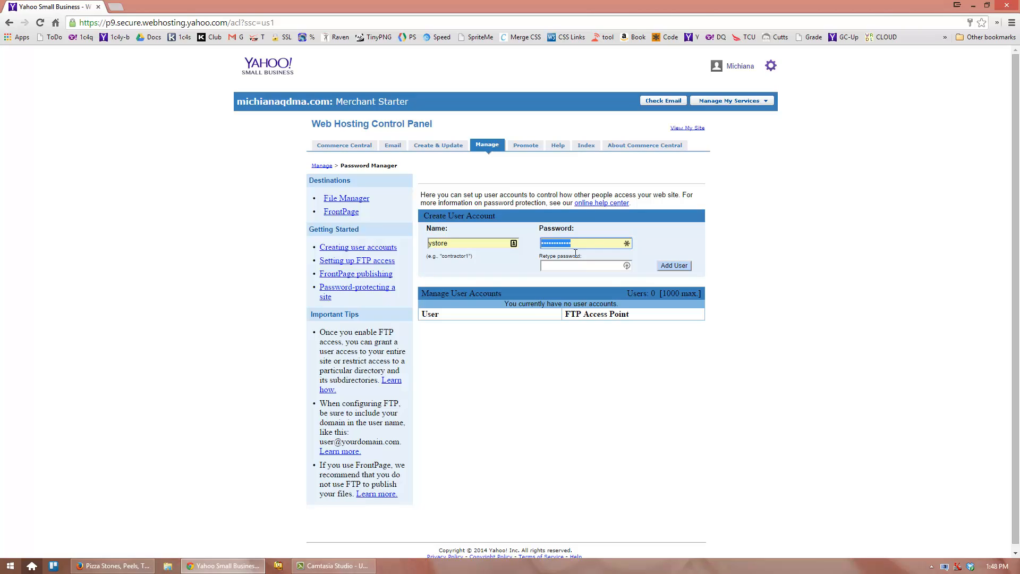
left_click(583, 265)
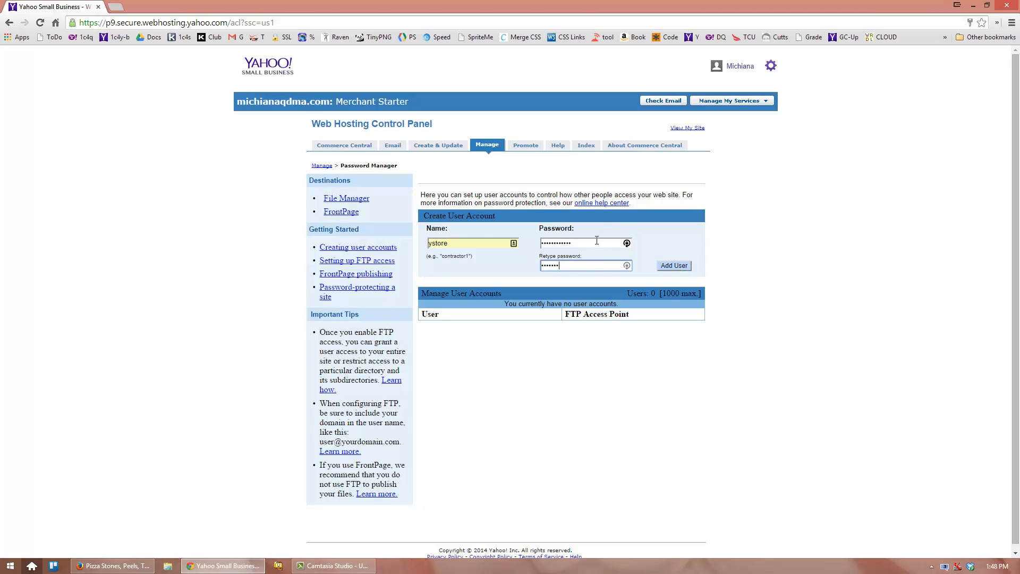
Add the 'ystore' user to the Password Manager user list
left_click(674, 266)
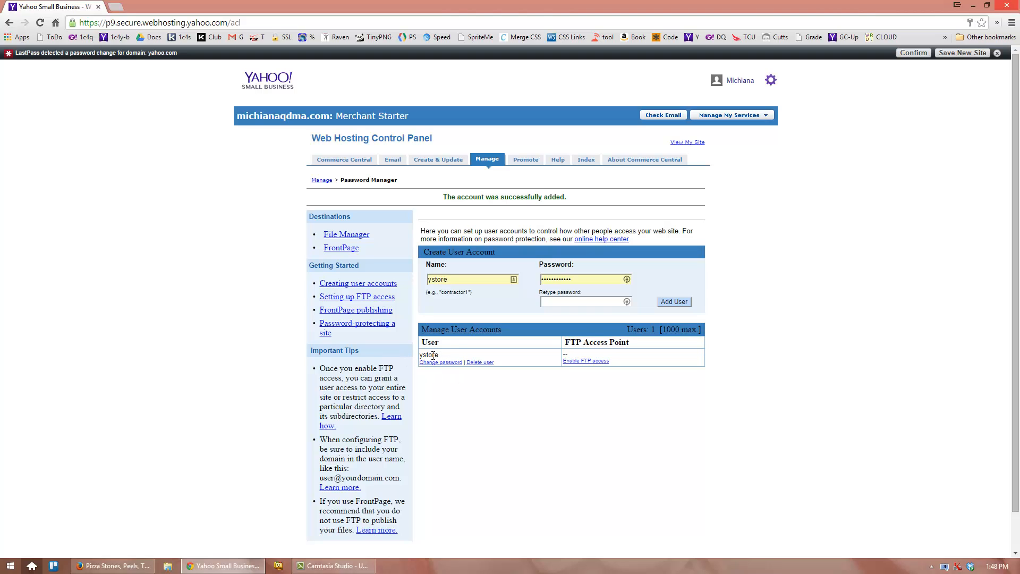
mouse_move(617, 403)
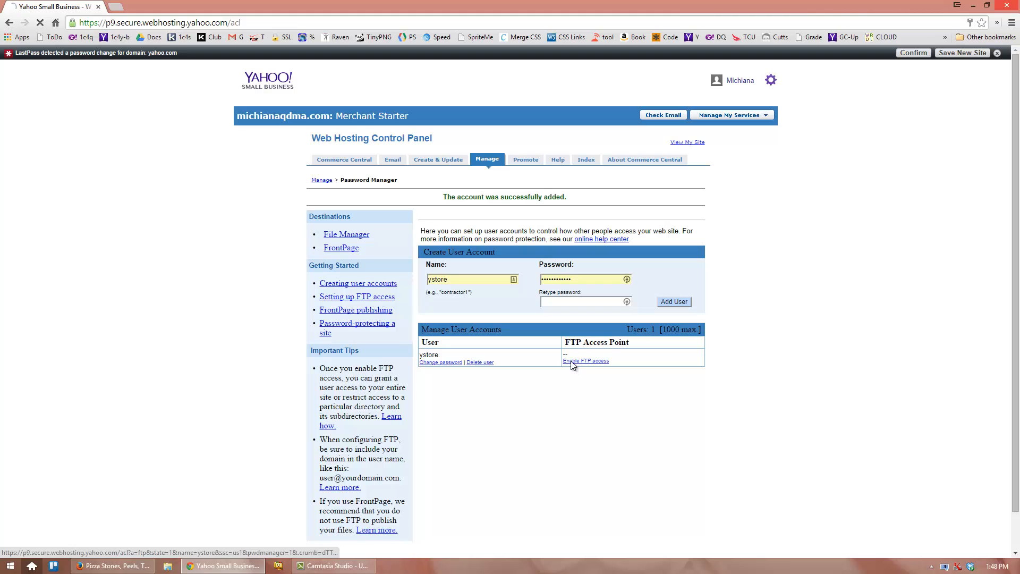
Enable FTP access for 'ystore' with the Entire Site as access point
left_click(585, 360)
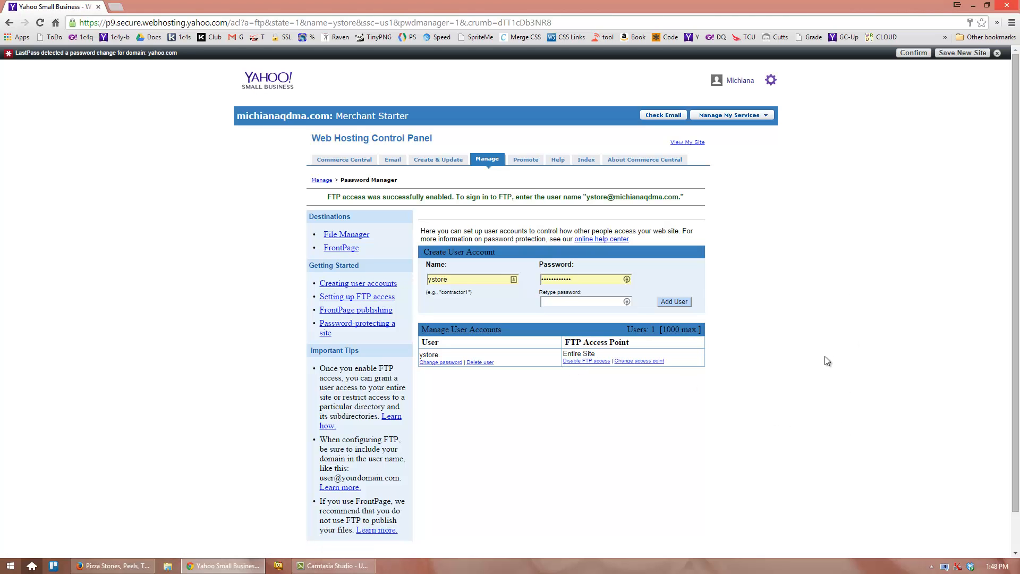
mouse_move(600, 354)
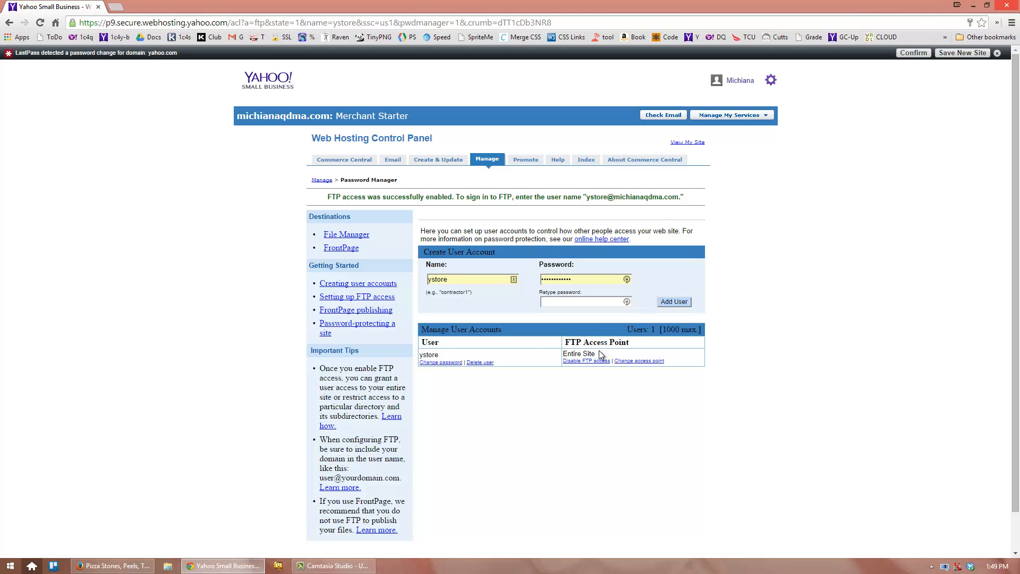
mouse_move(801, 407)
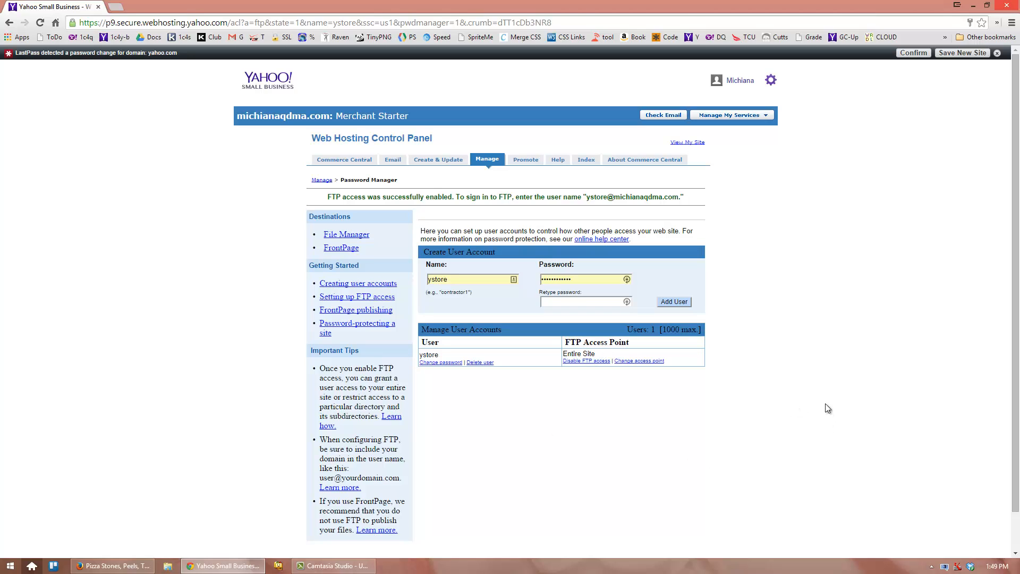
mouse_move(377, 328)
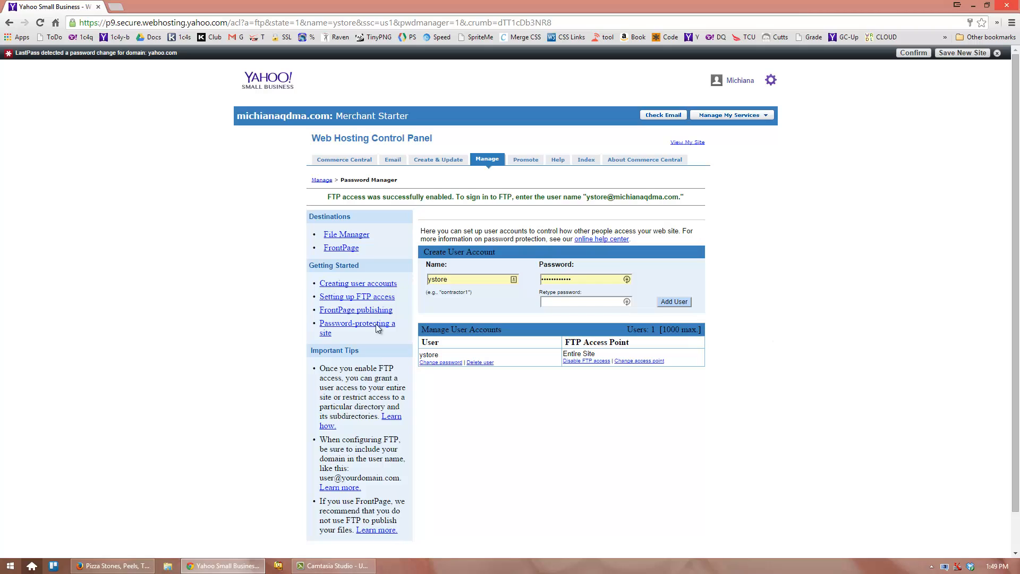